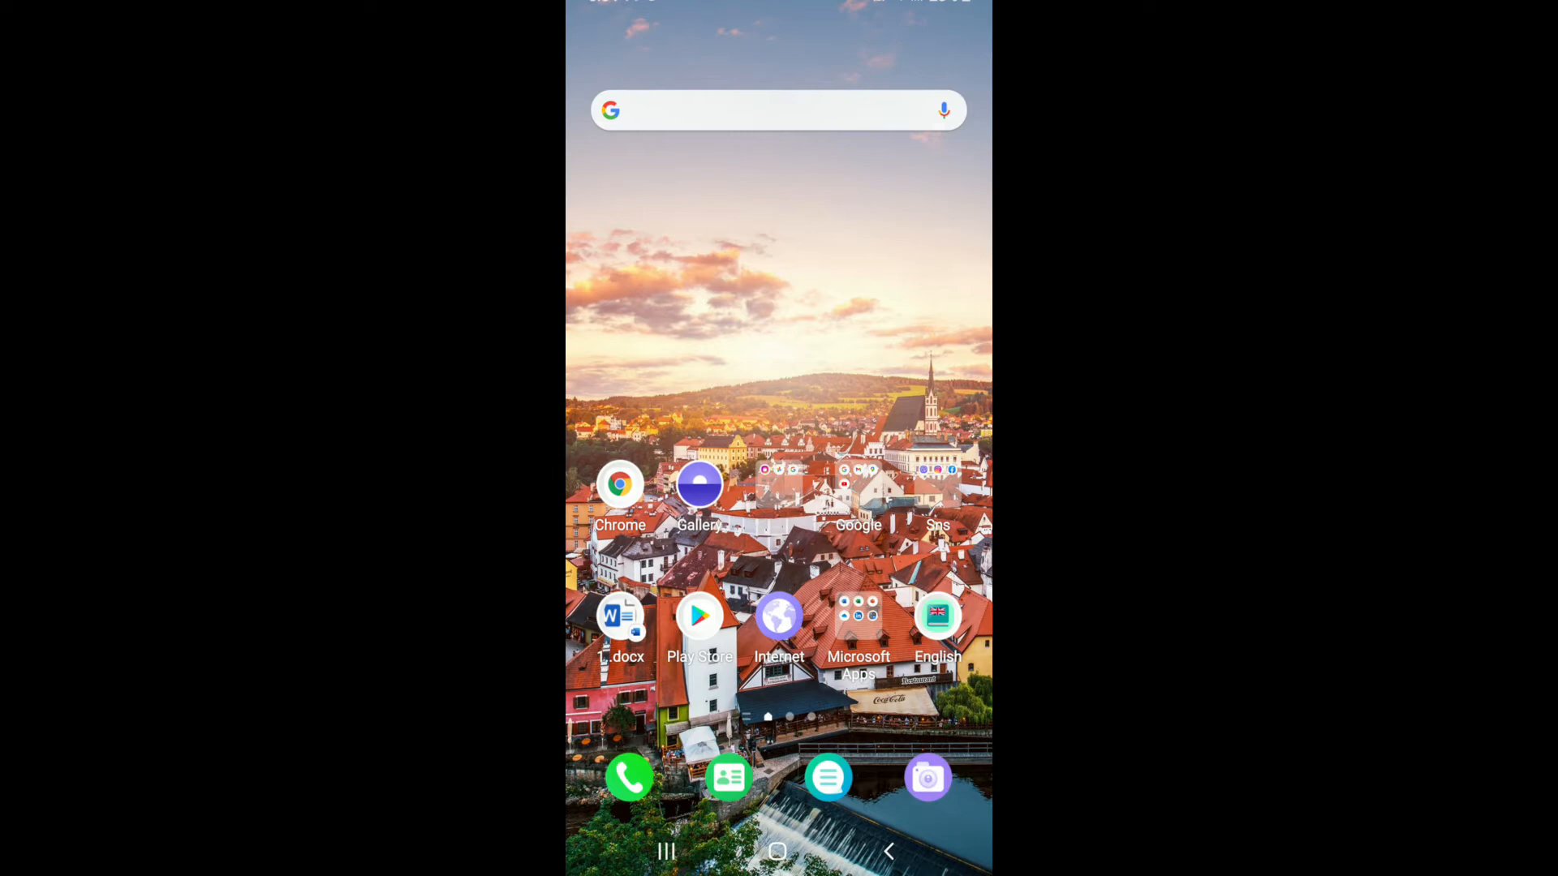
- Launch Chrome from the home screen so Facebook's mobile news feed shows
{"action": "left_click", "coordinate": [779, 617]}
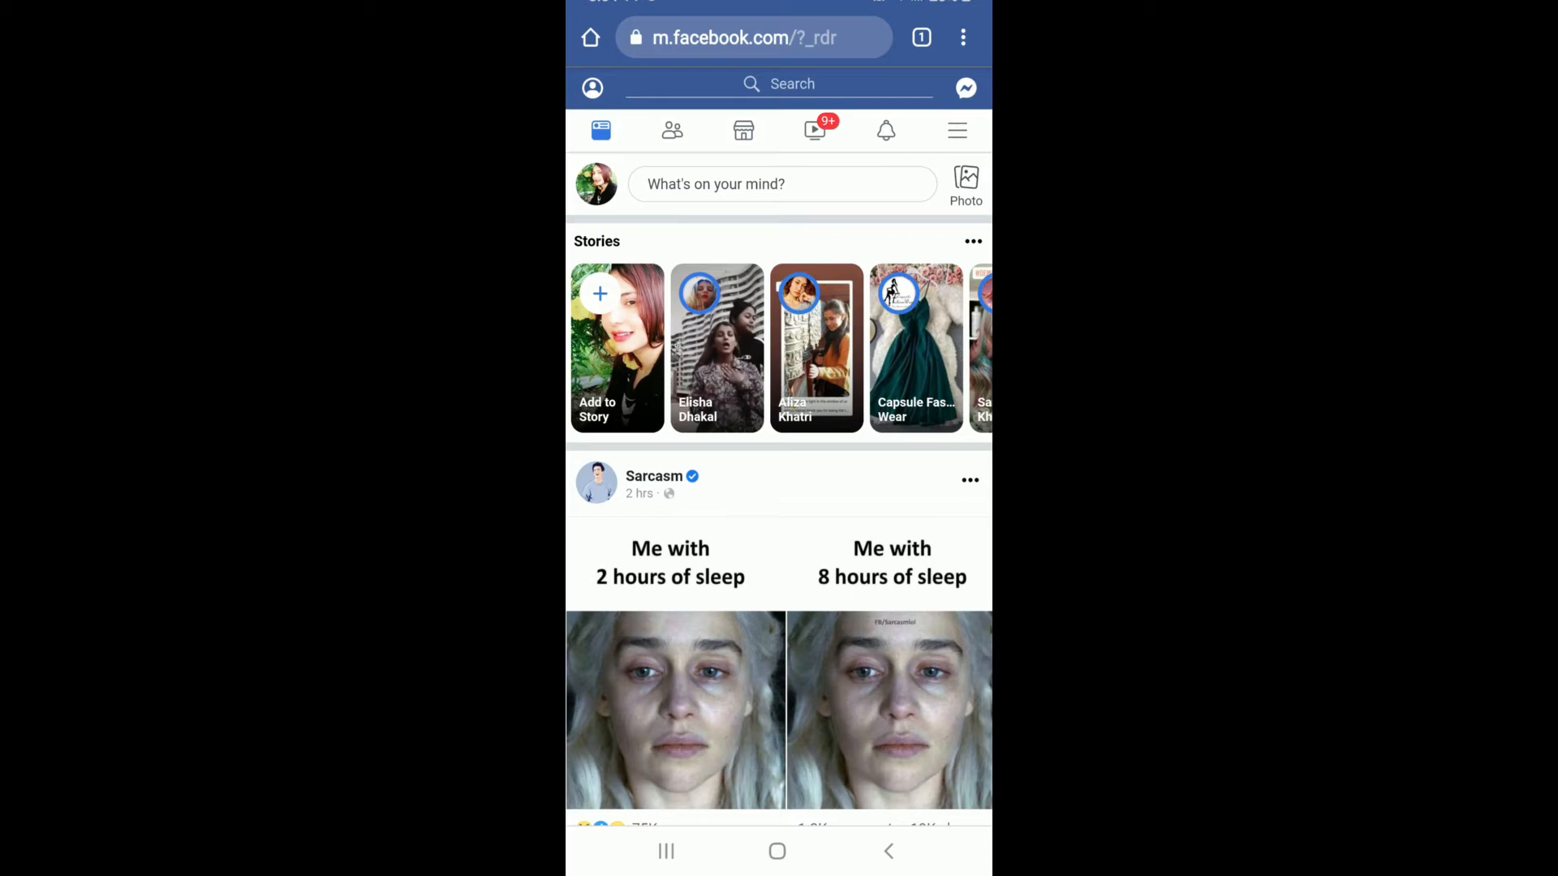
- Go to Messenger conversations and bring up the 'hey yo!!' chat's web address
{"action": "left_click", "coordinate": [963, 88]}
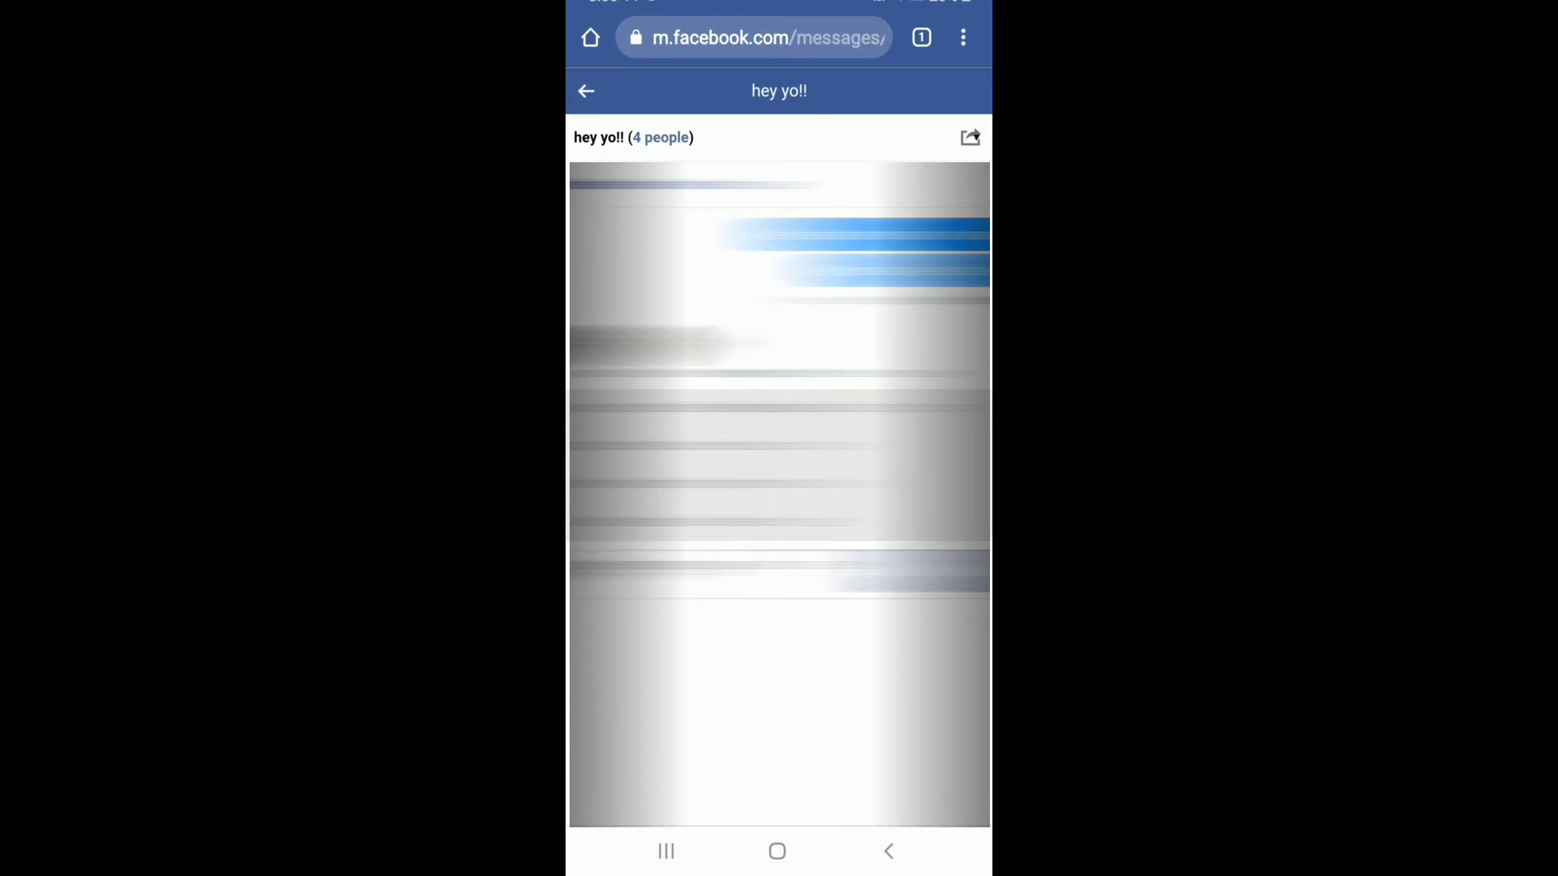
{"action": "left_click", "coordinate": [754, 37]}
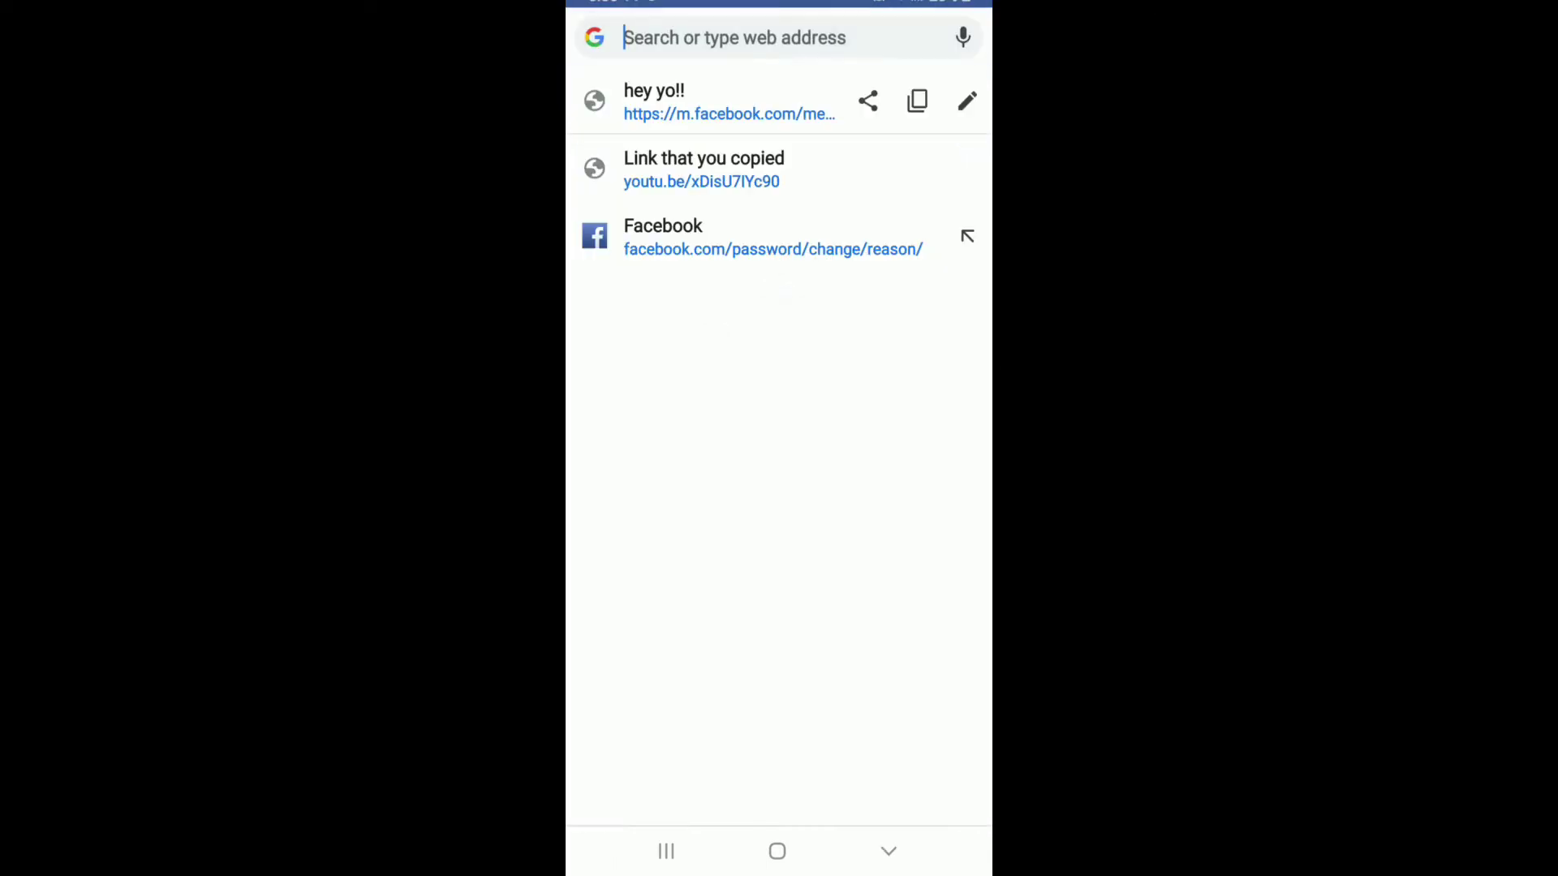
- Copy the 'hey yo!!' group chat link from the address bar suggestions
{"action": "left_click", "coordinate": [735, 37]}
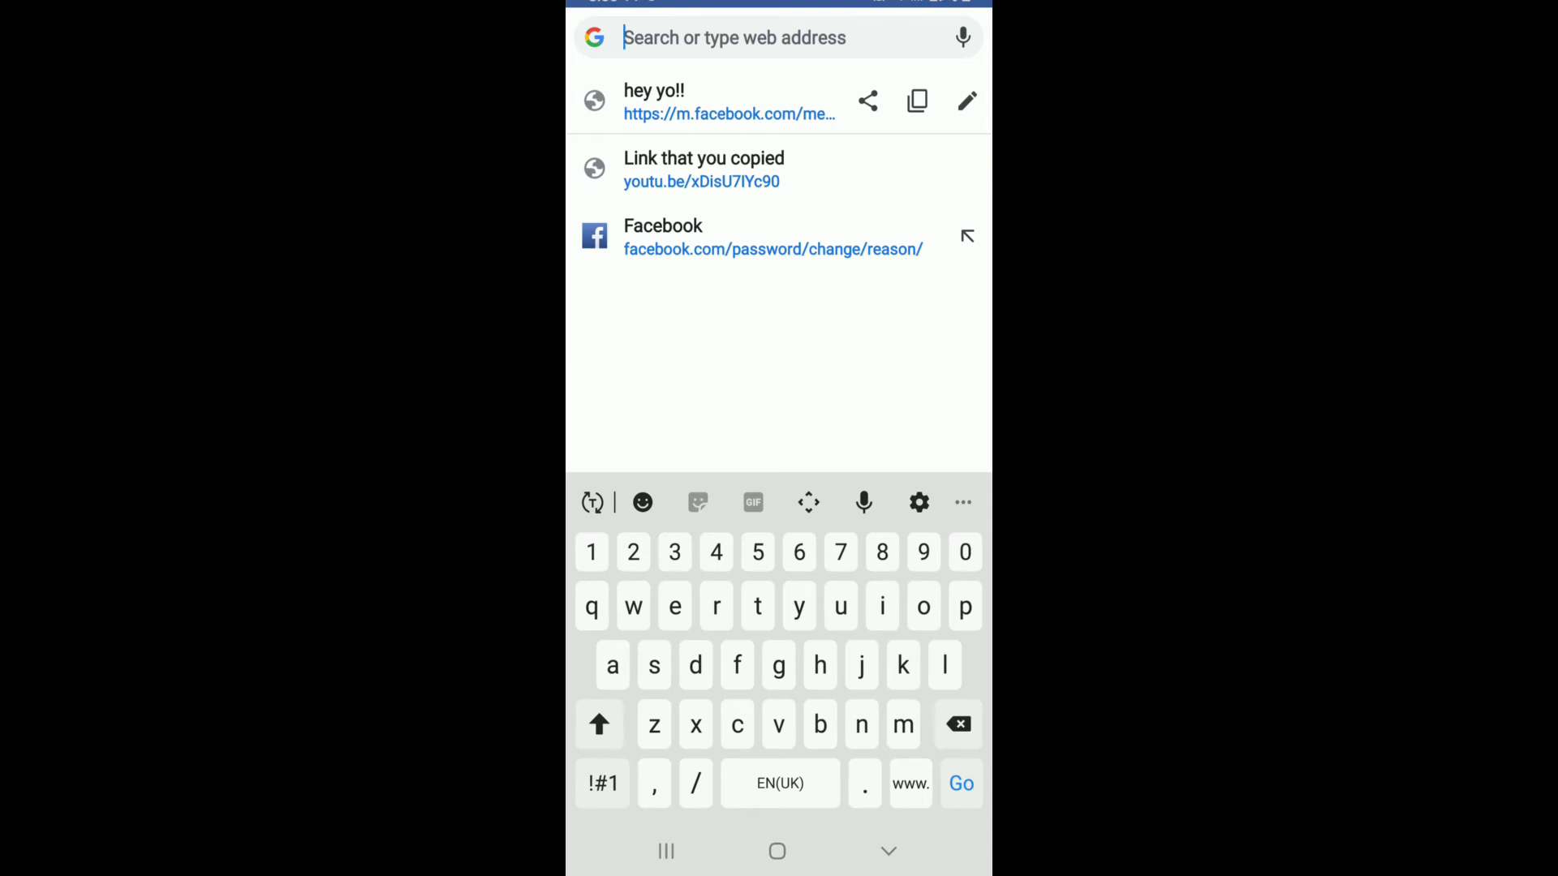
{"action": "left_click", "coordinate": [915, 101]}
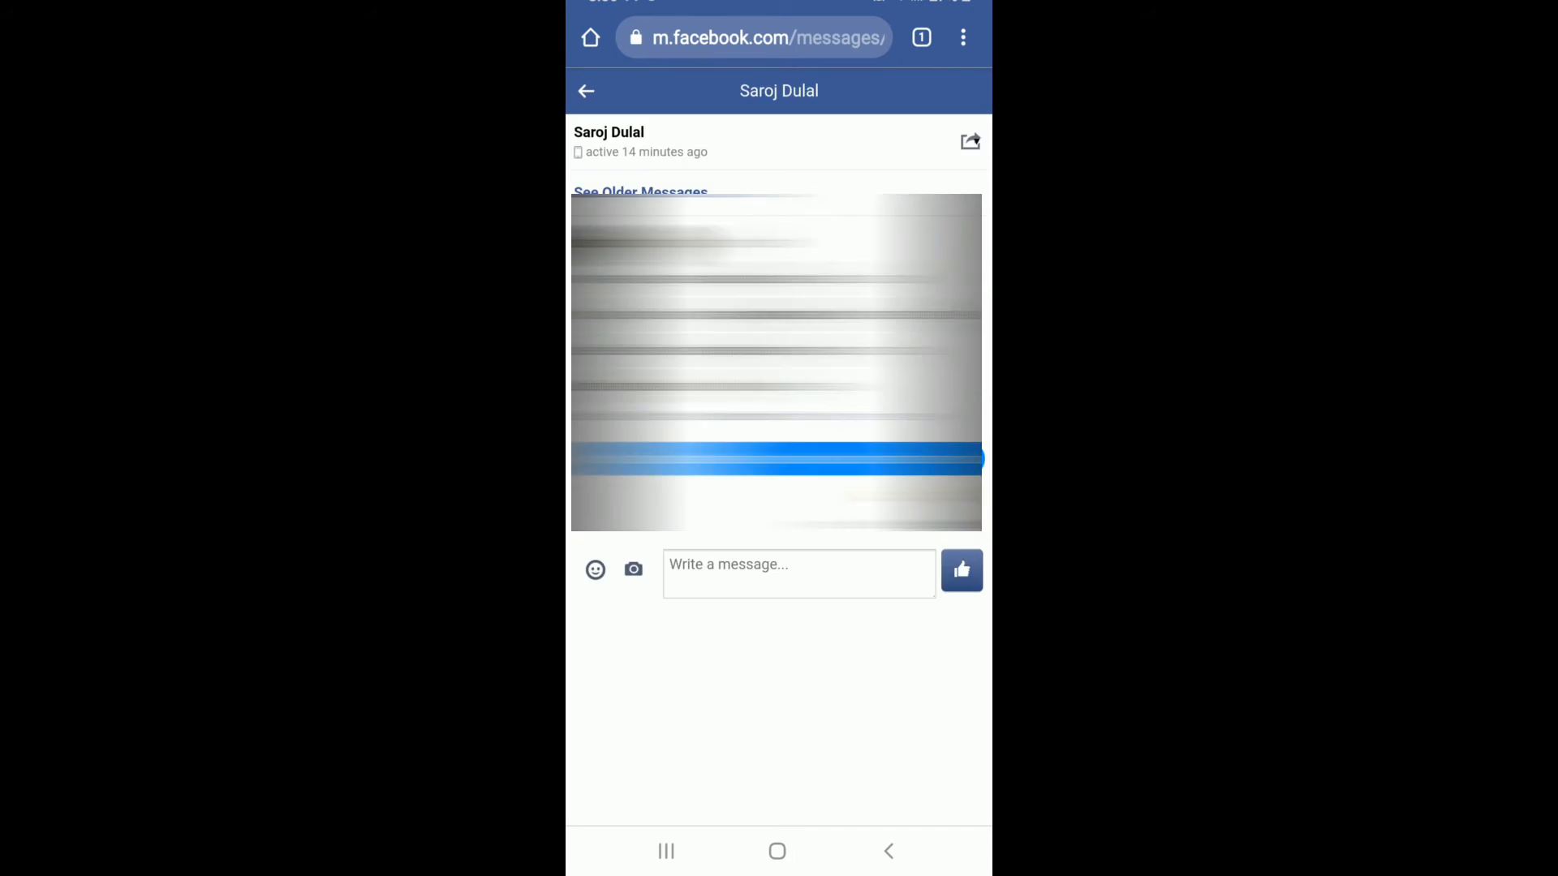
{"action": "type", "text": "tid=cid.g.5045904705480460&entrypoint=jewel&surface_hierarchy=unknown"}
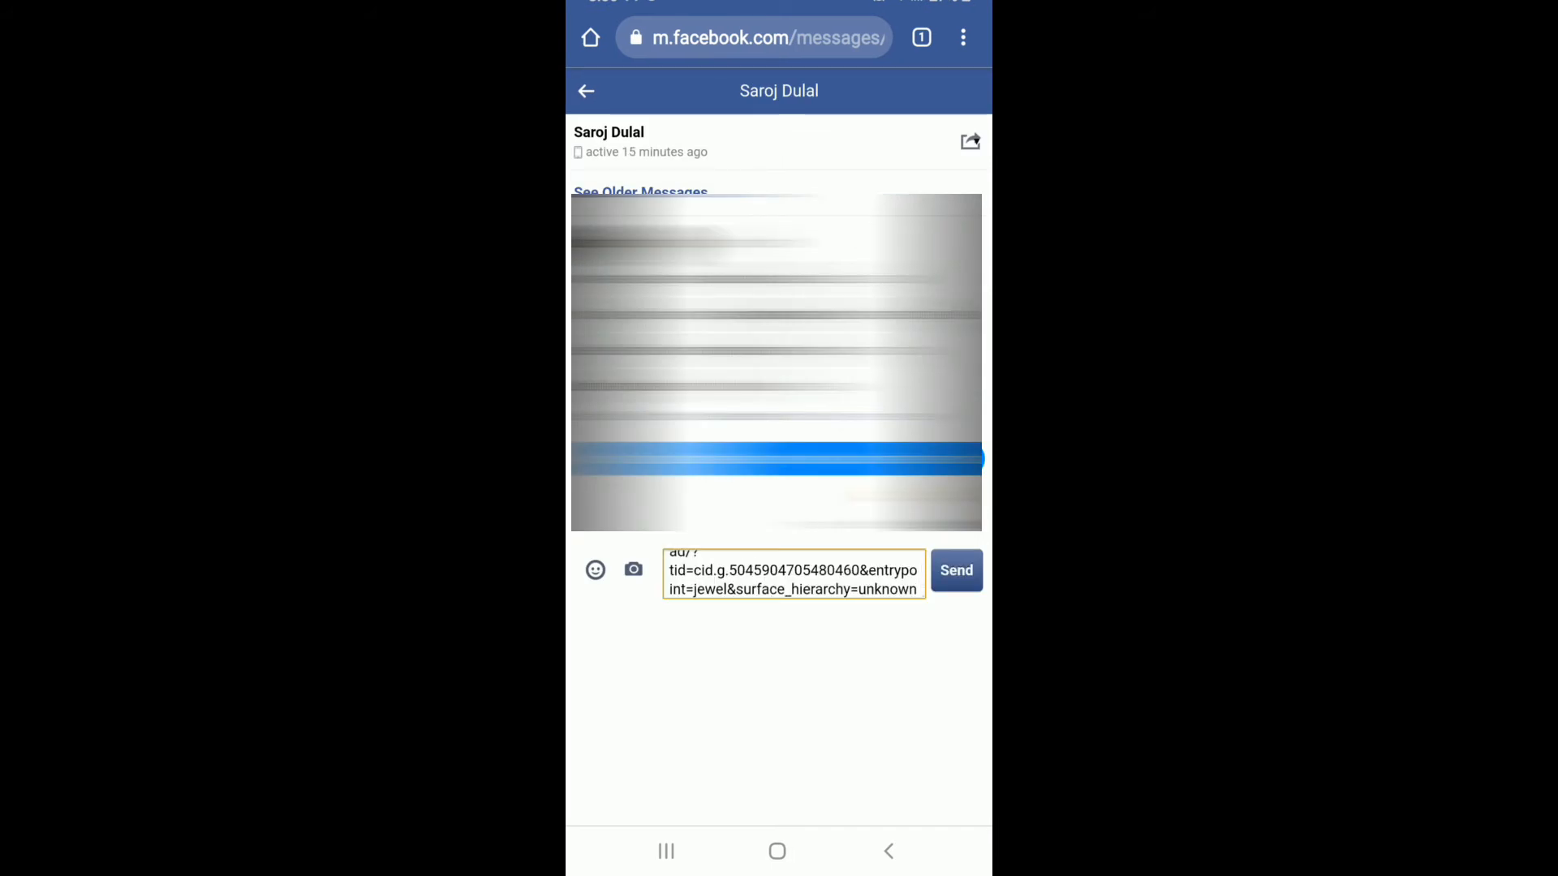
{"action": "left_click", "coordinate": [956, 569]}
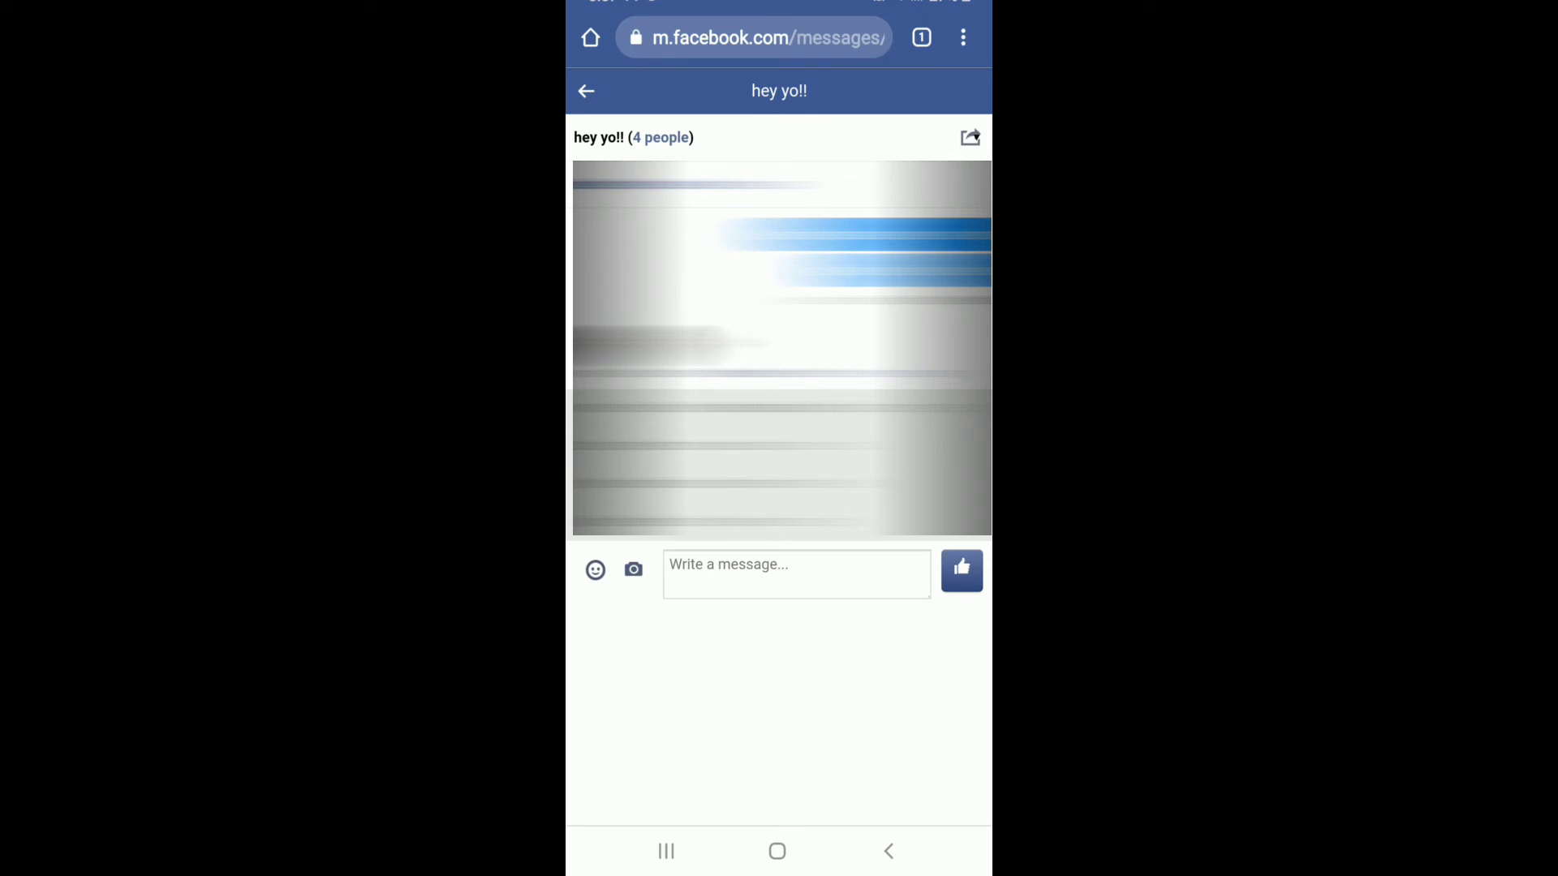
- Leave Chrome and return to the Android home screen
{"action": "left_click", "coordinate": [777, 852]}
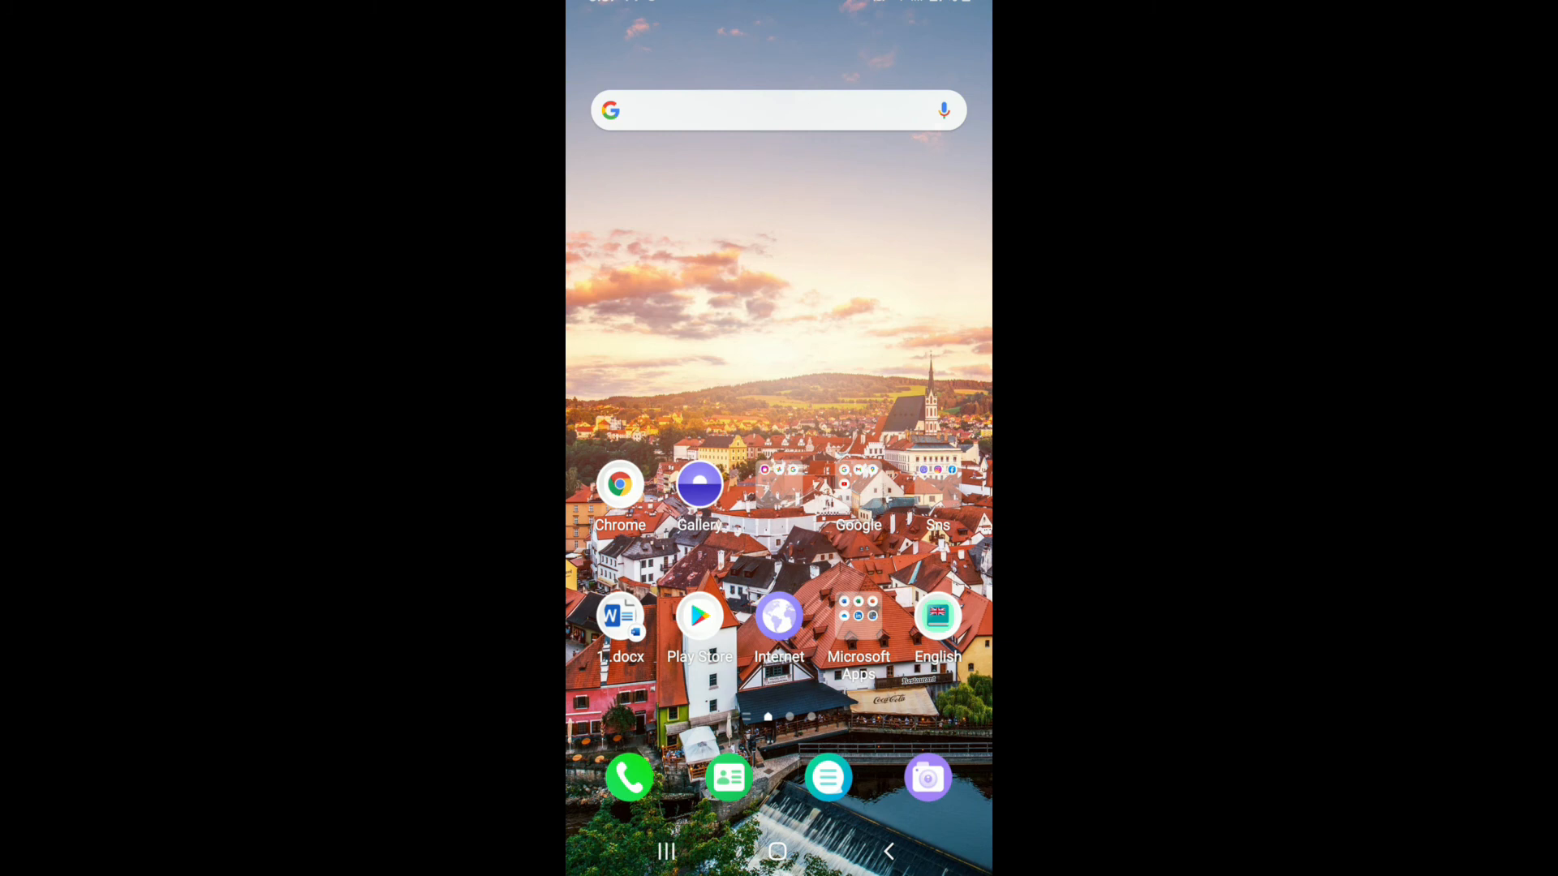